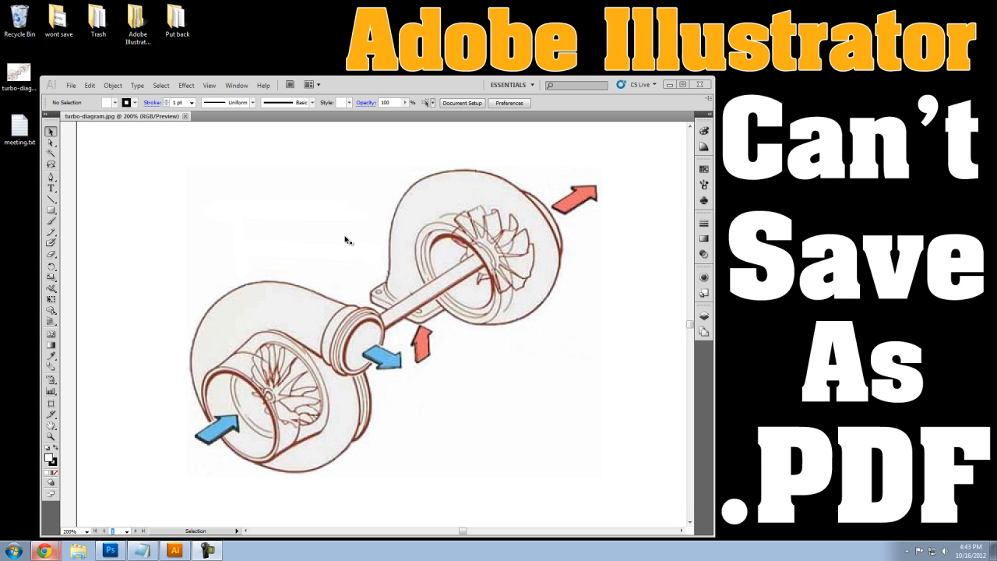
mouse_move(336, 248)
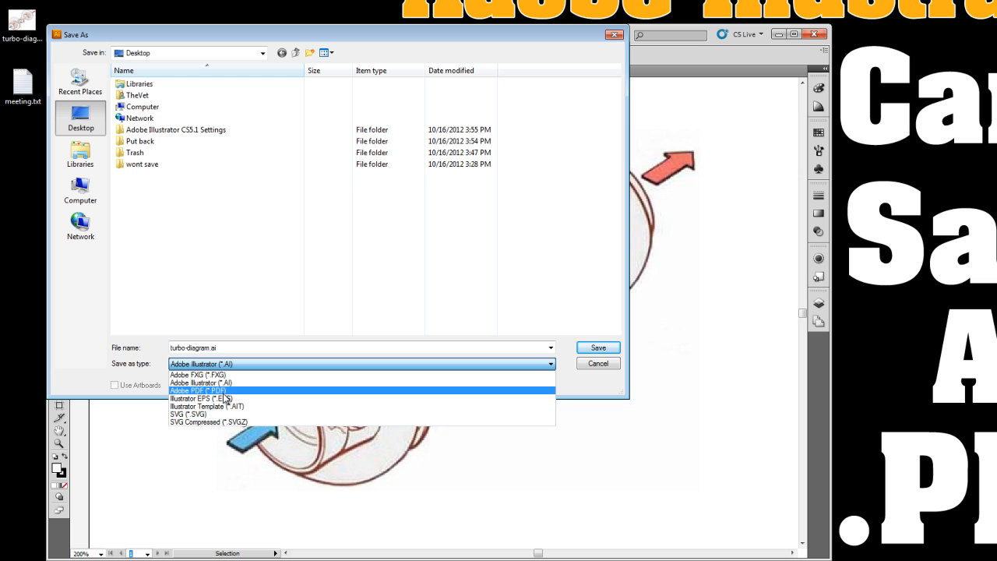
Step: Abandon the failed Adobe PDF save and quit Illustrator to reach the desktop
left_click(196, 389)
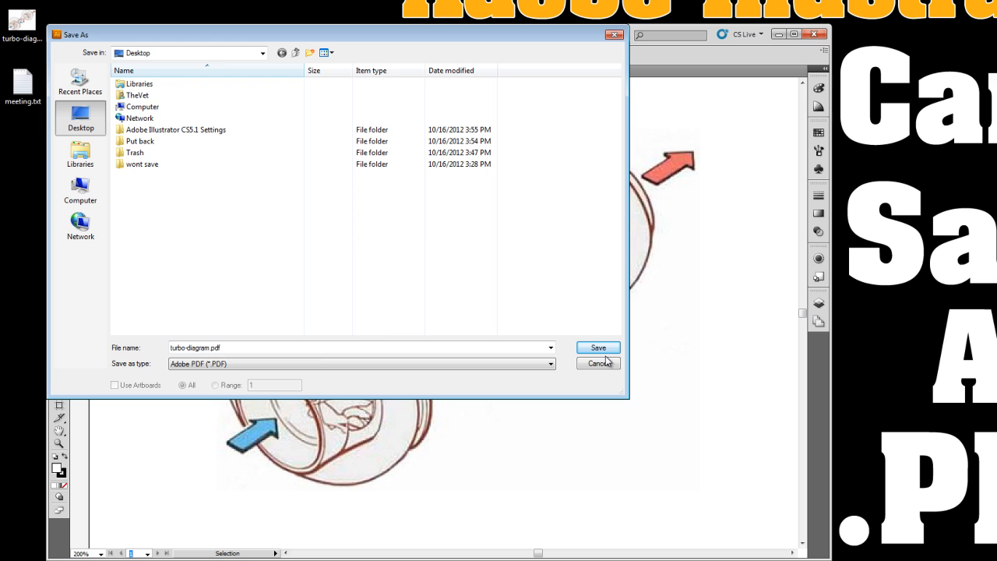
left_click(598, 364)
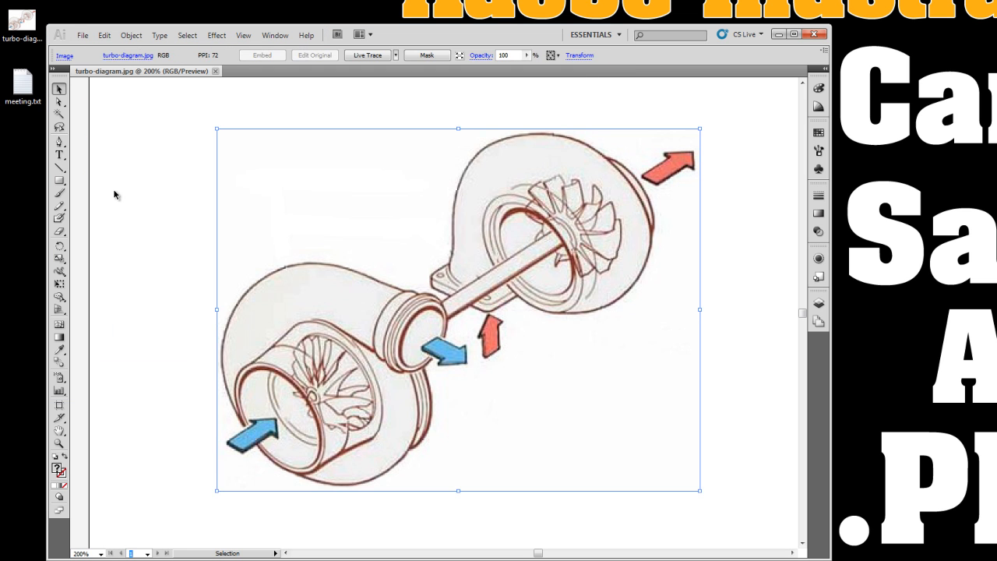
left_click(514, 251)
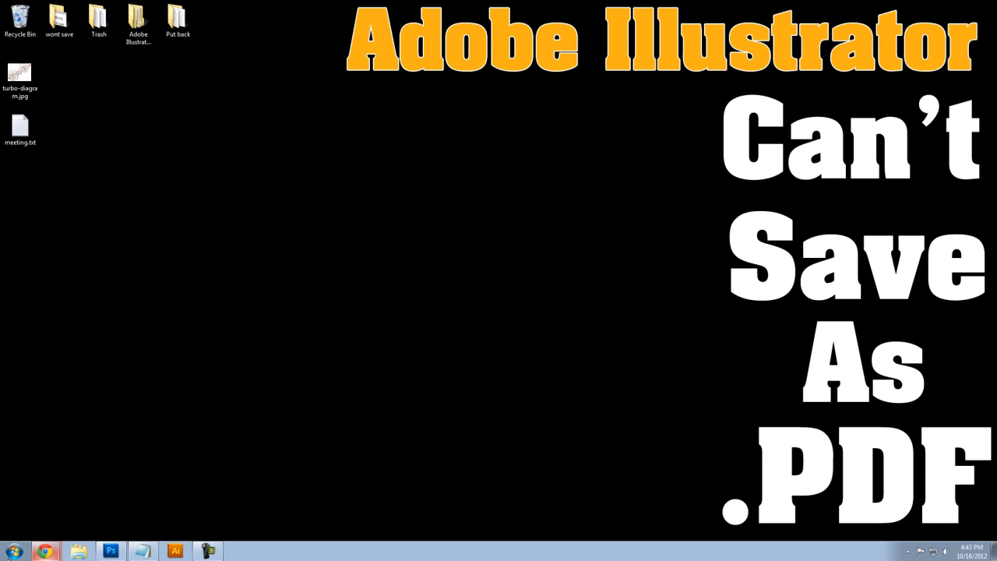
Step: From Start > Computer, browse Local Disk (C:) > Users into the TheVet user folder
left_click(12, 552)
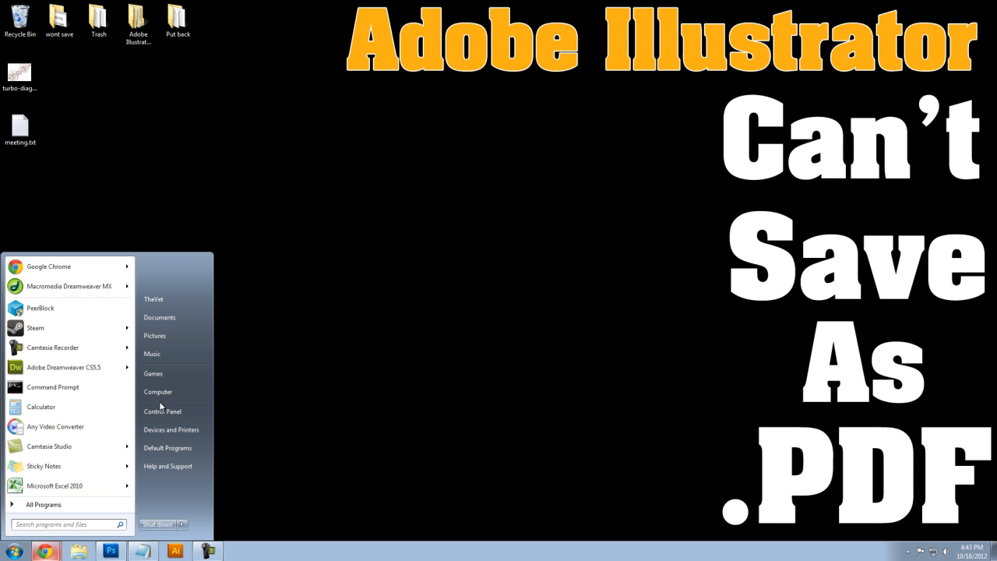
mouse_move(158, 393)
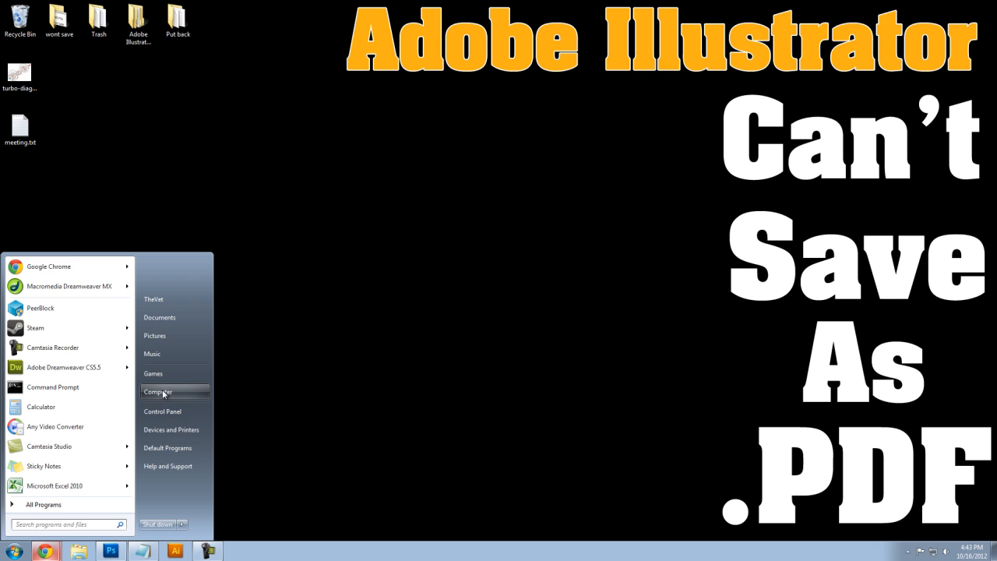
left_click(158, 392)
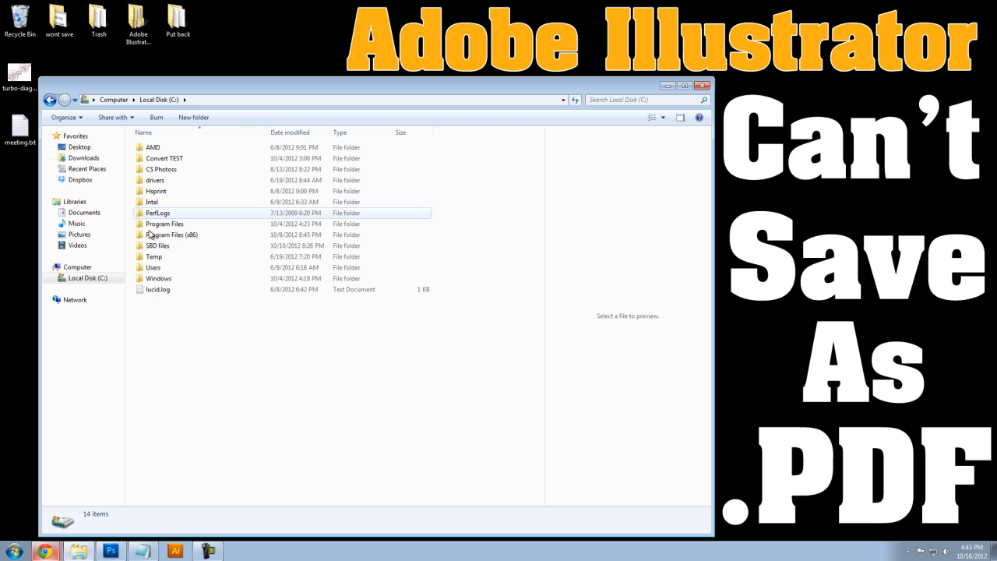
double_click(153, 268)
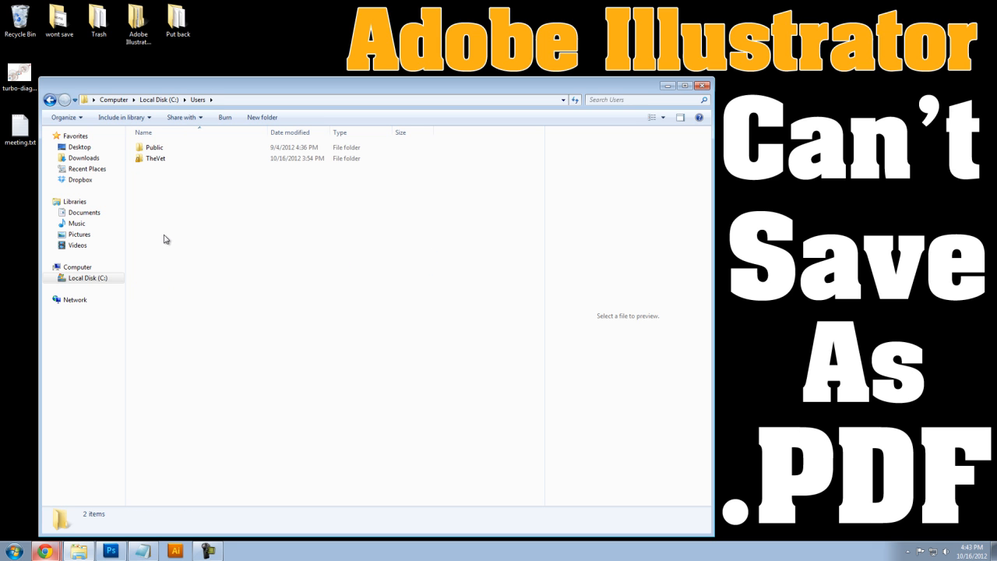
left_click(156, 159)
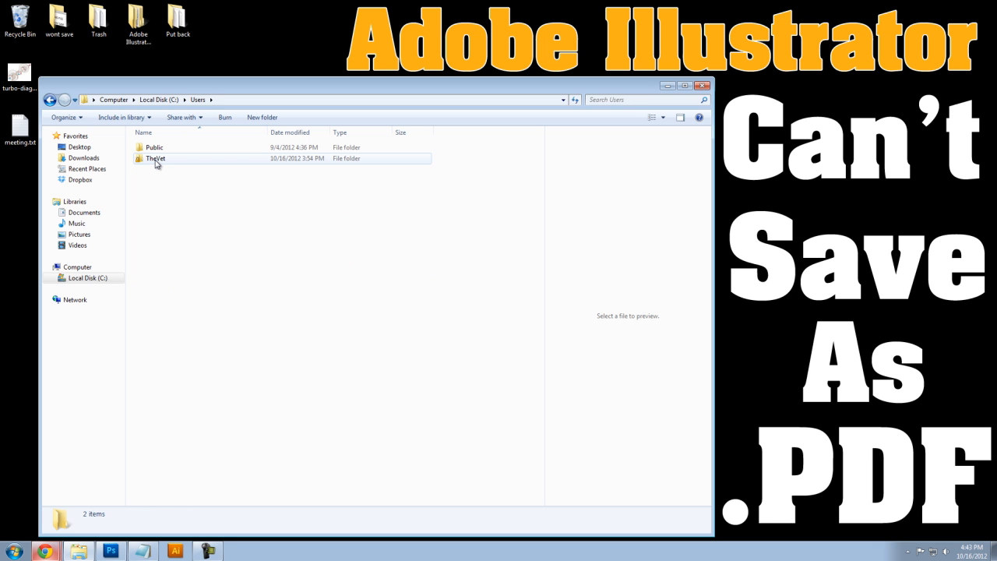
double_click(156, 159)
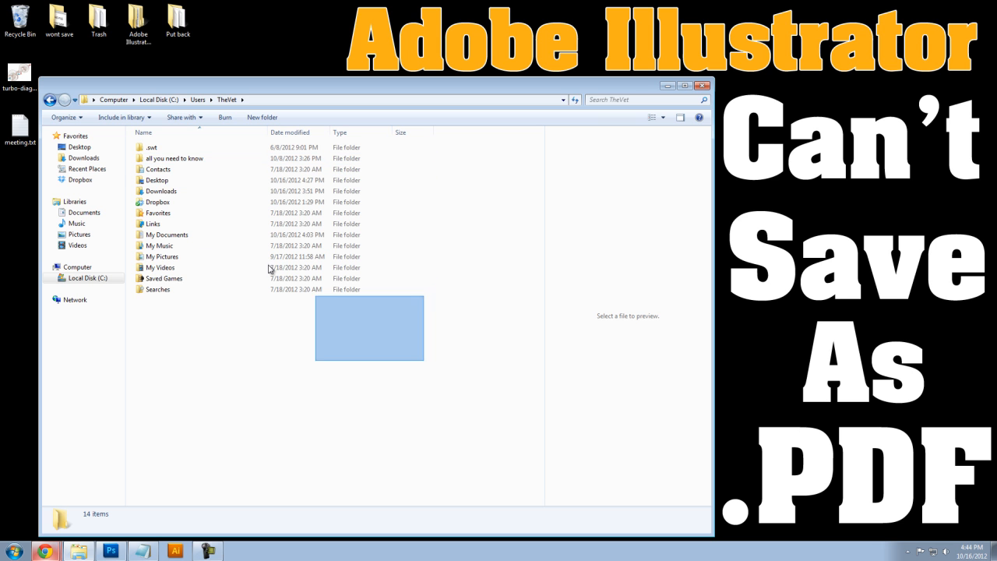
left_click(253, 312)
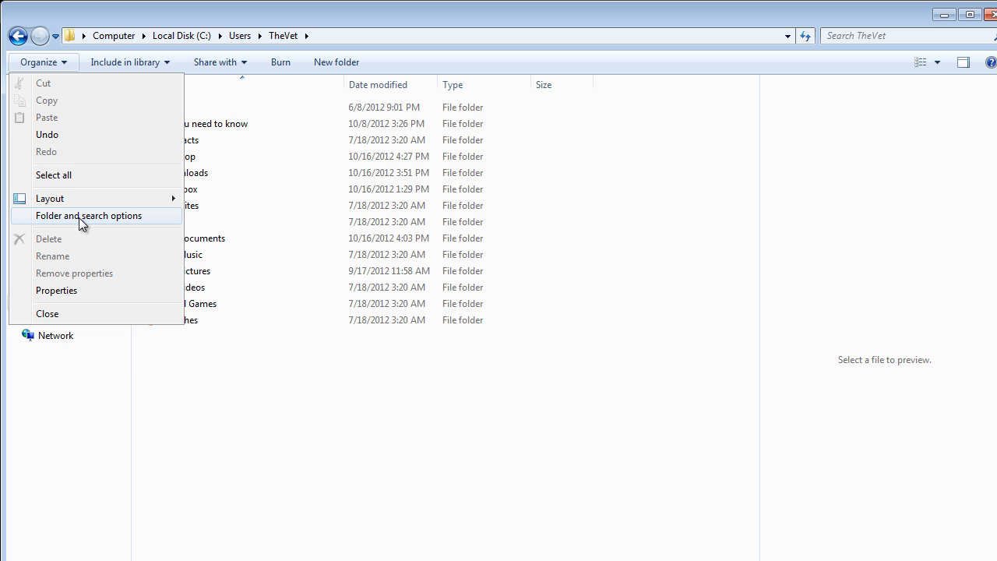
Step: In Folder Options' View settings, choose 'Show hidden files, folders, and drives'
left_click(89, 215)
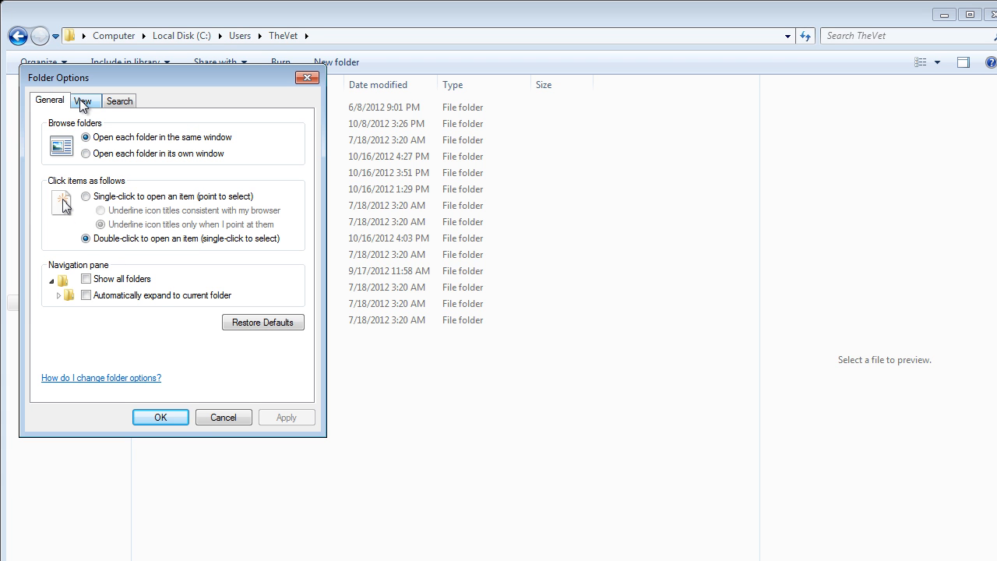
left_click(84, 99)
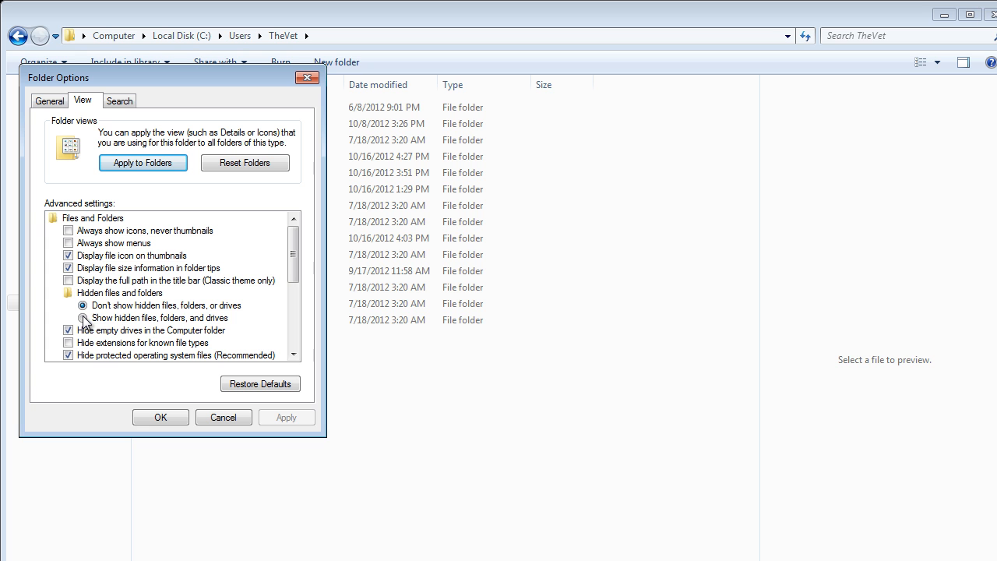
left_click(83, 318)
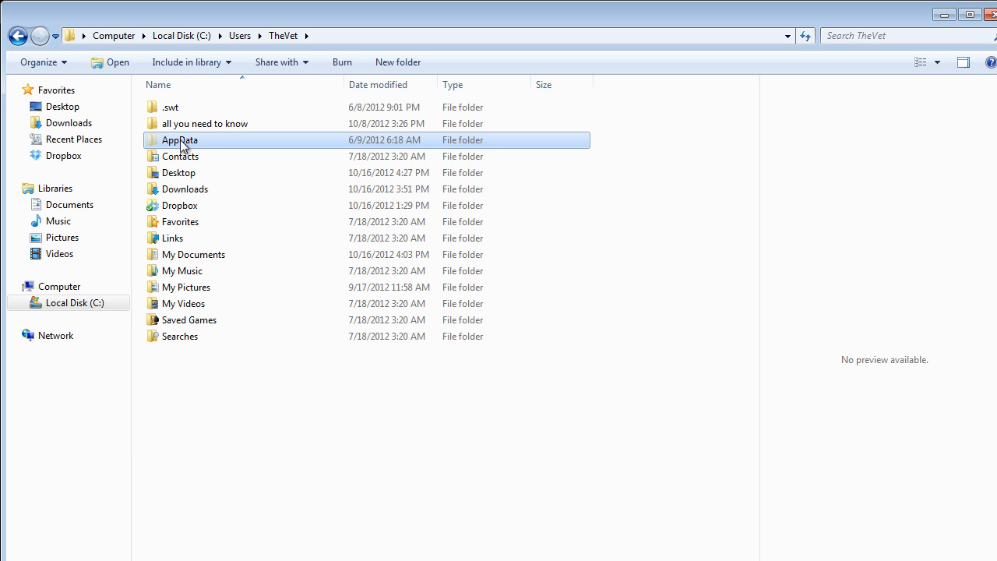
mouse_move(190, 146)
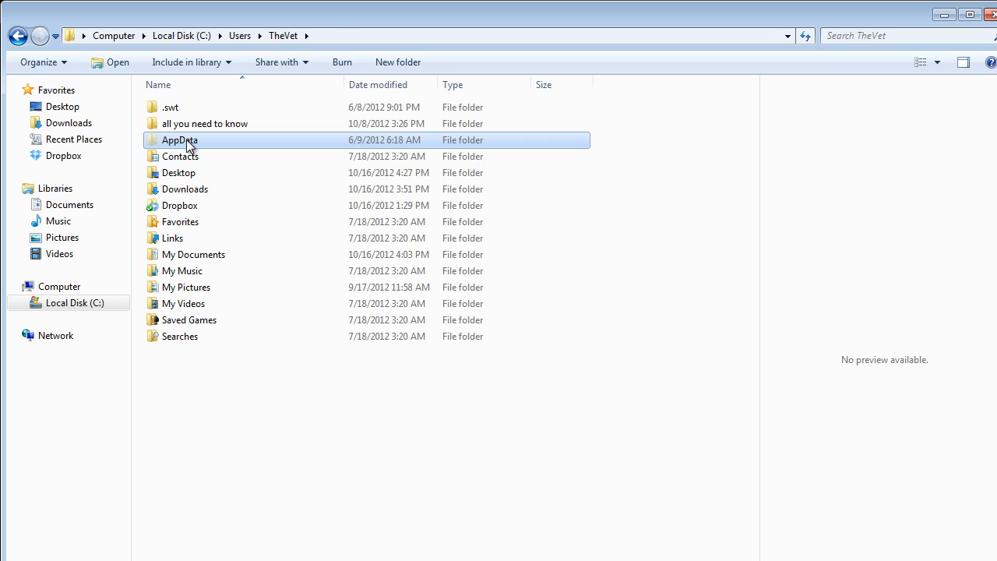
Step: Browse AppData > Roaming > Adobe and select the Adobe Illustrator CS5.1 Settings folder
double_click(181, 140)
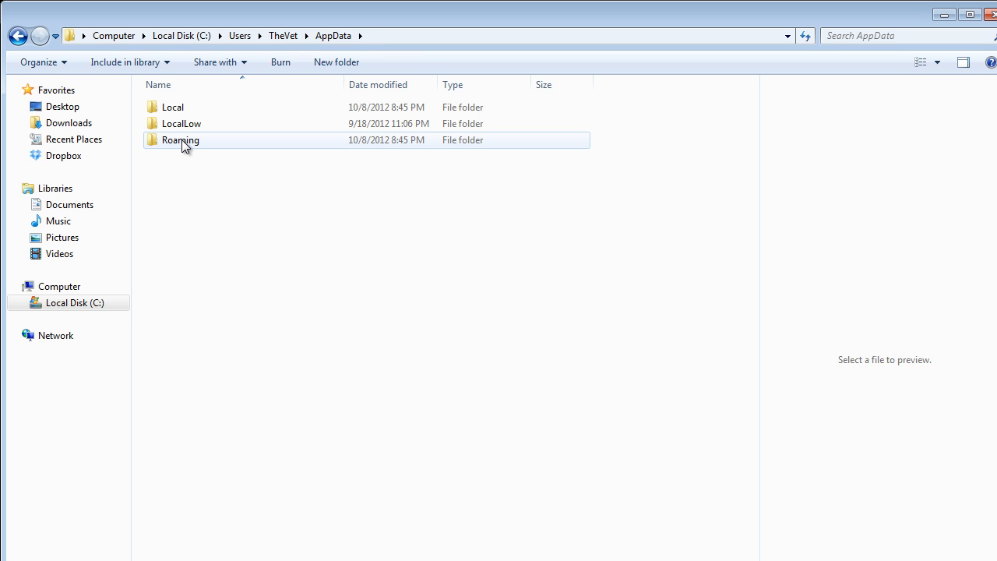
left_click(180, 140)
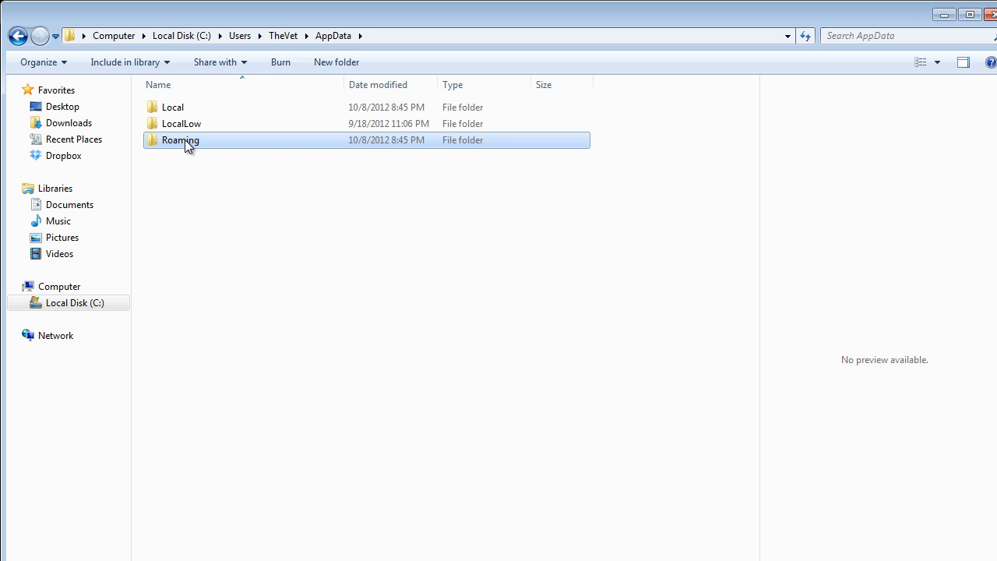
double_click(181, 140)
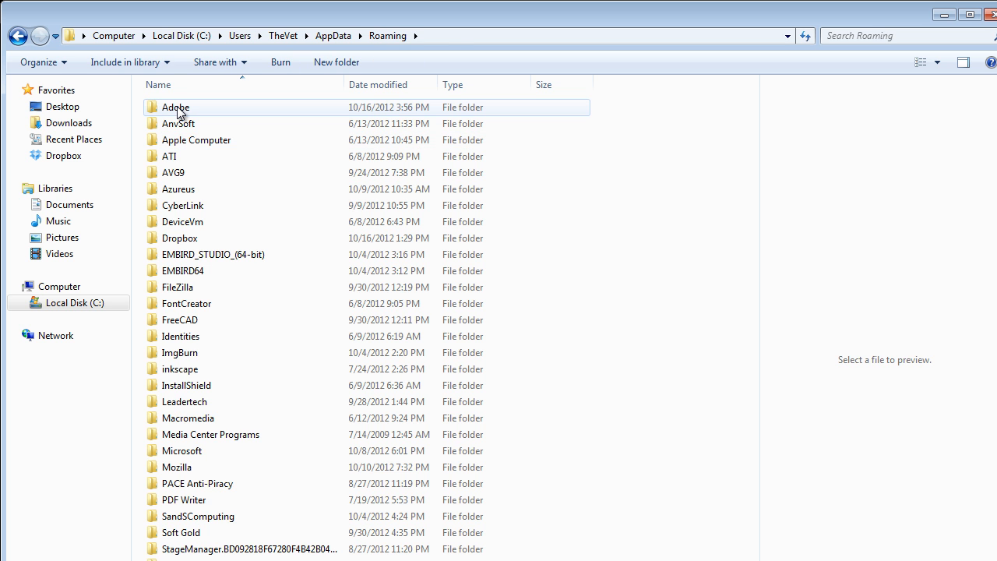
double_click(174, 106)
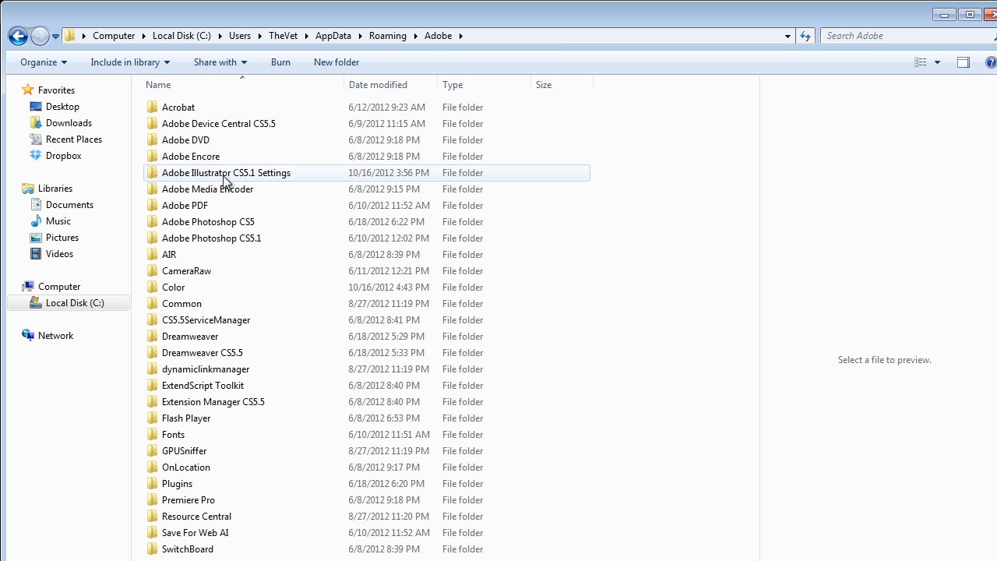
left_click(226, 172)
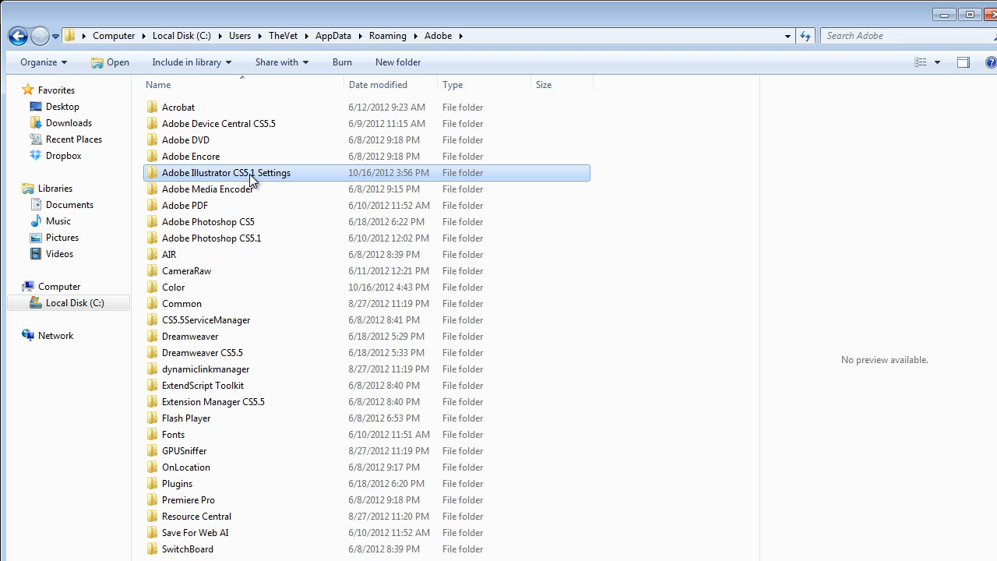
mouse_move(268, 184)
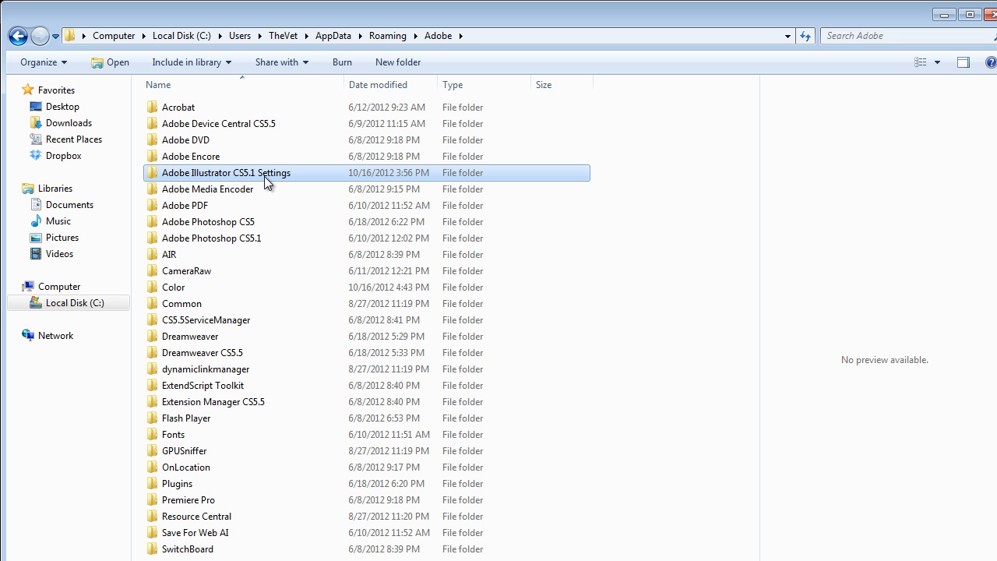
mouse_move(215, 187)
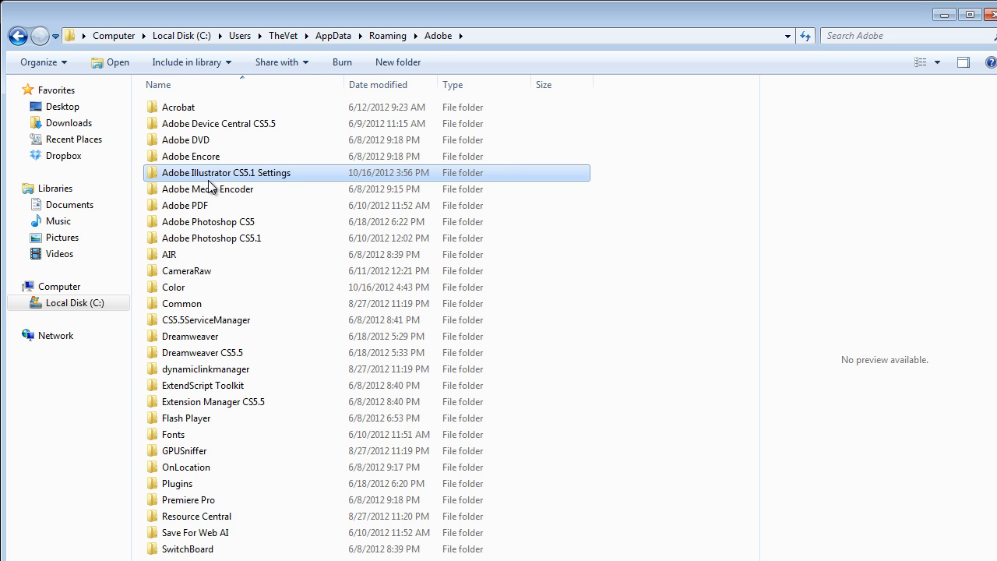
mouse_move(215, 178)
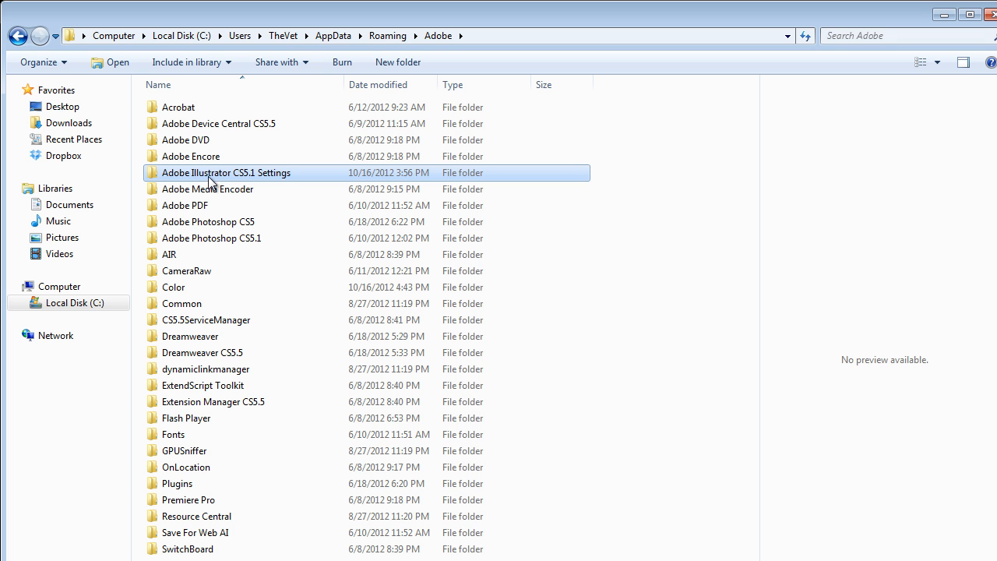
mouse_move(217, 181)
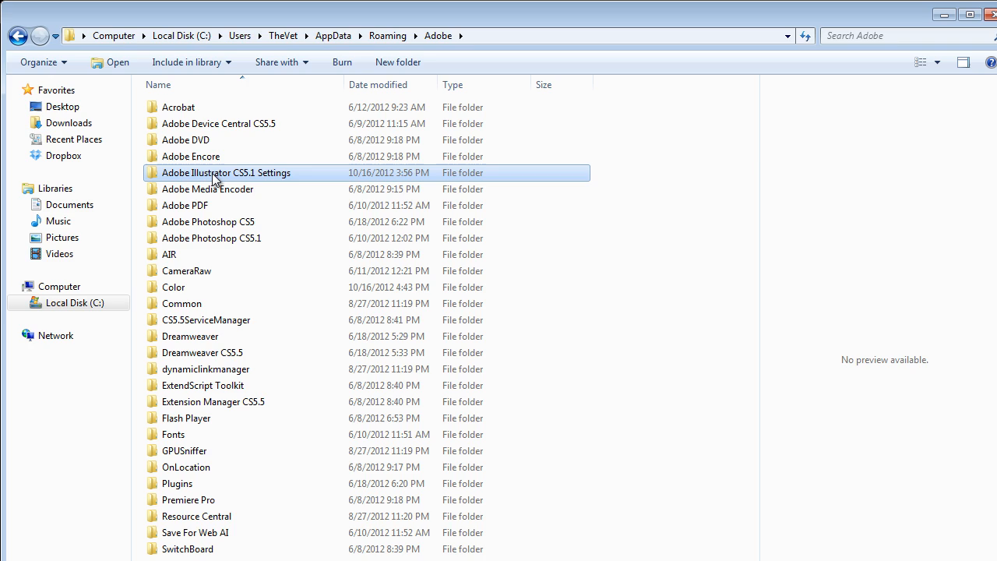
left_click(969, 14)
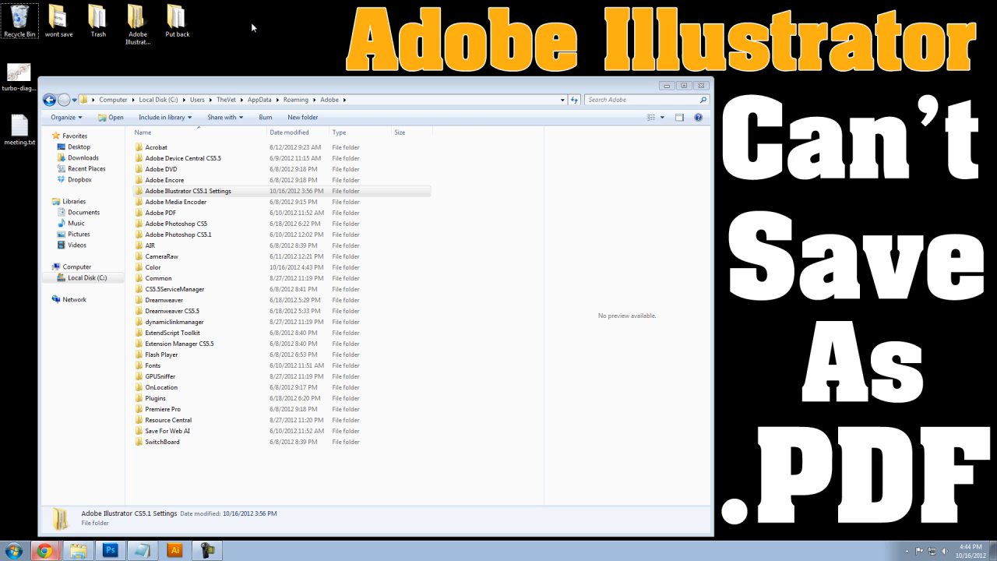
mouse_move(237, 23)
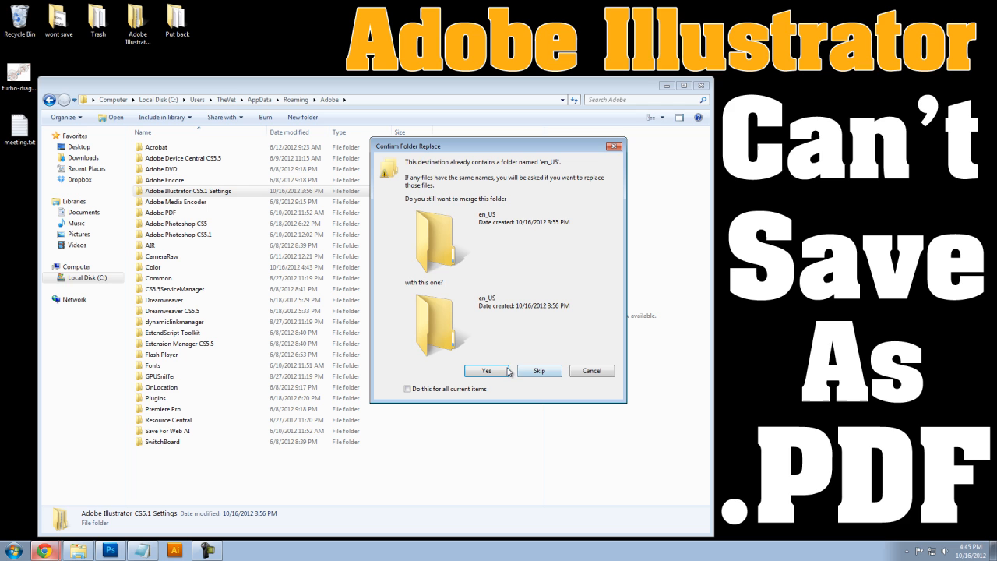
mouse_move(539, 371)
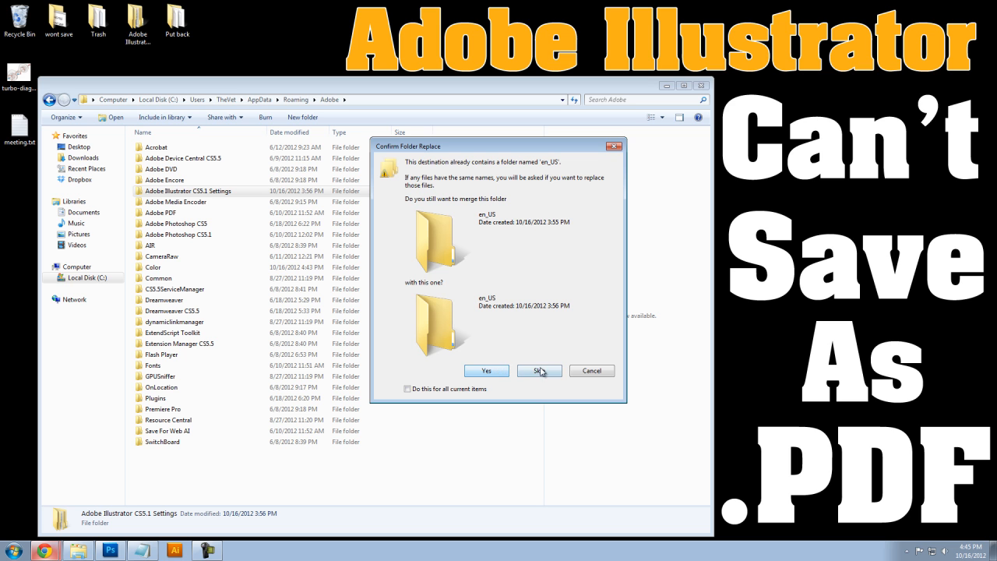
Step: Copy the settings folder to the desktop, skipping the en_US merge, and delete the original to the Recycle Bin
left_click(539, 371)
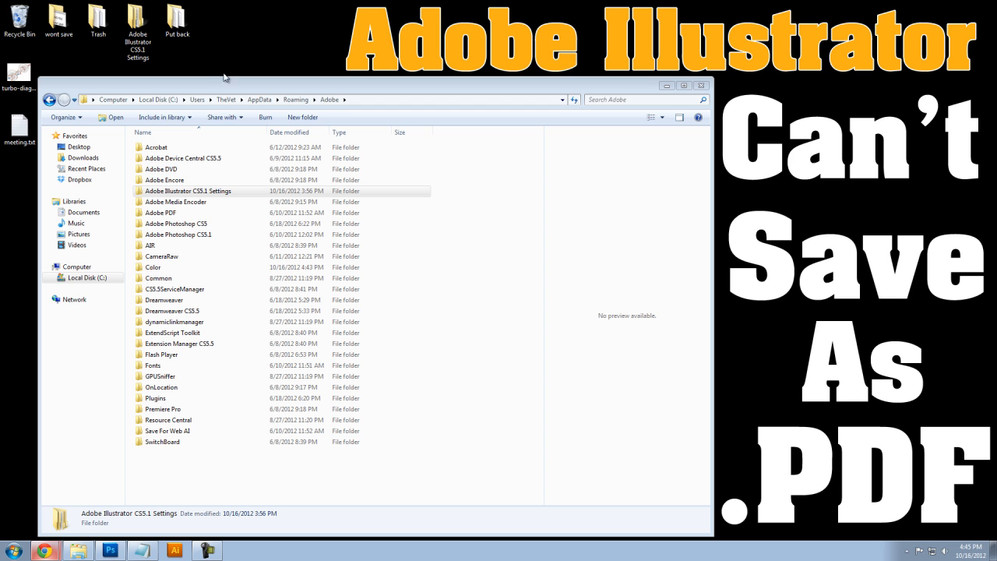
key("Delete")
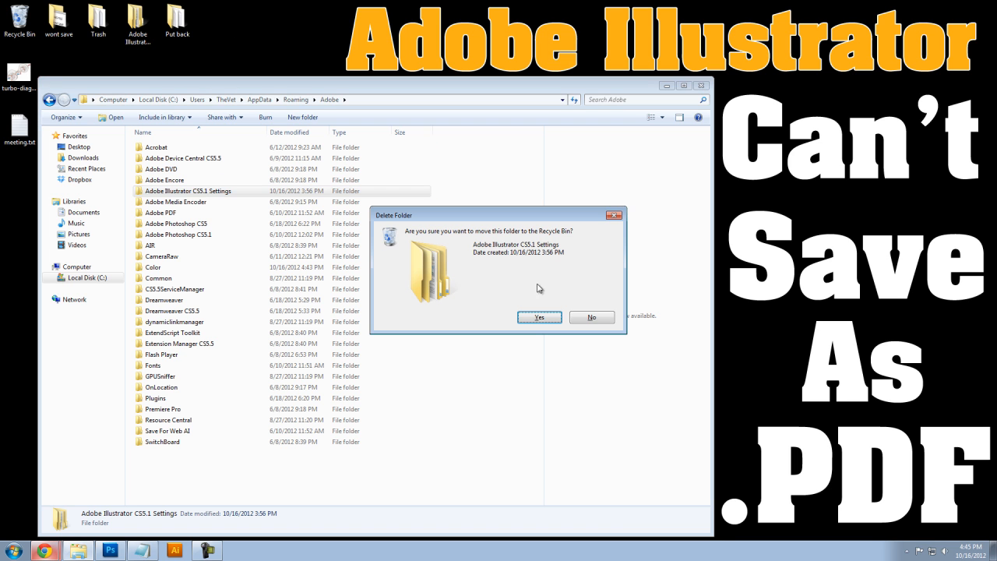
left_click(539, 318)
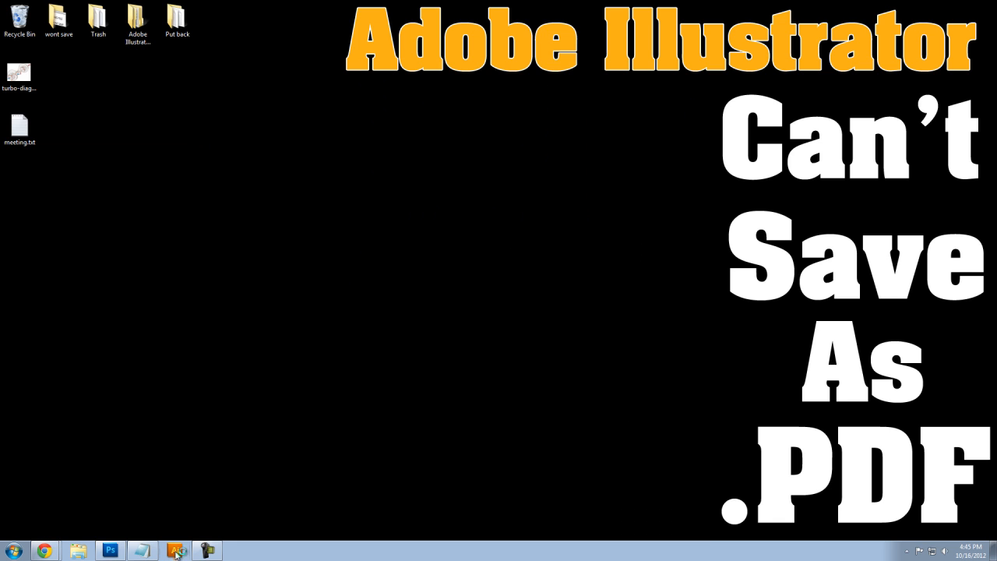
Step: Relaunch Illustrator with the turbo diagram and Save As Adobe PDF on the desktop
left_click(174, 549)
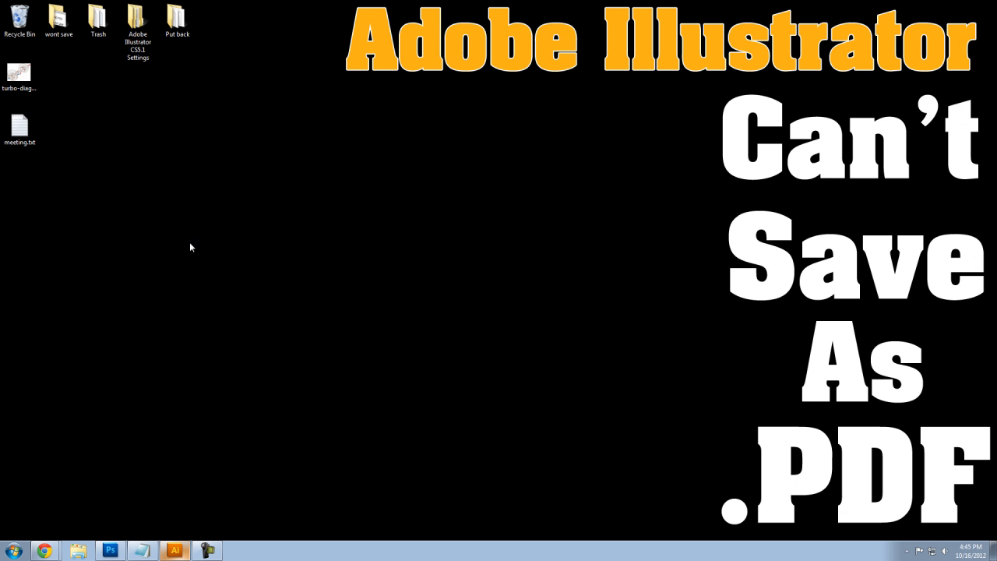
right_click(18, 75)
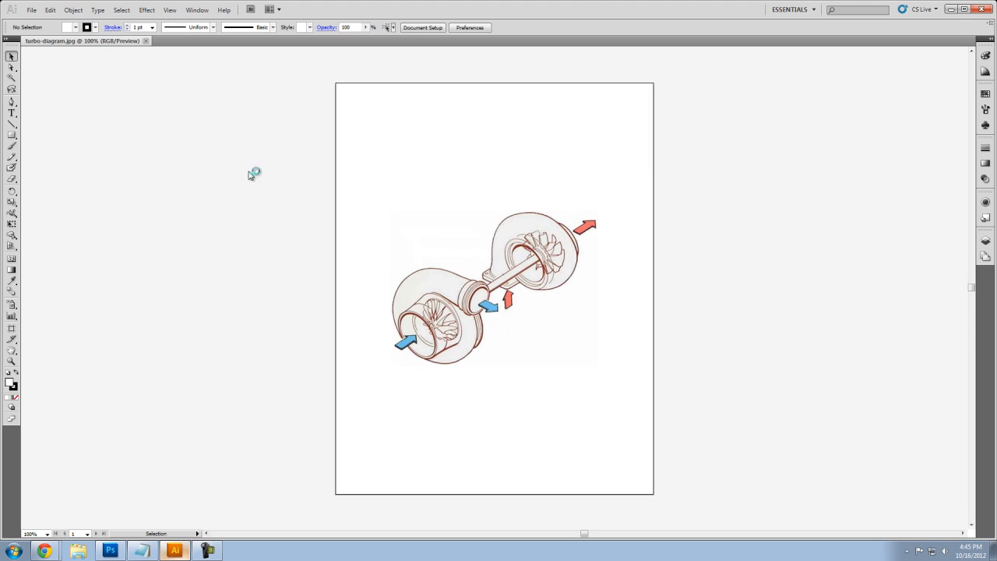
left_click(31, 10)
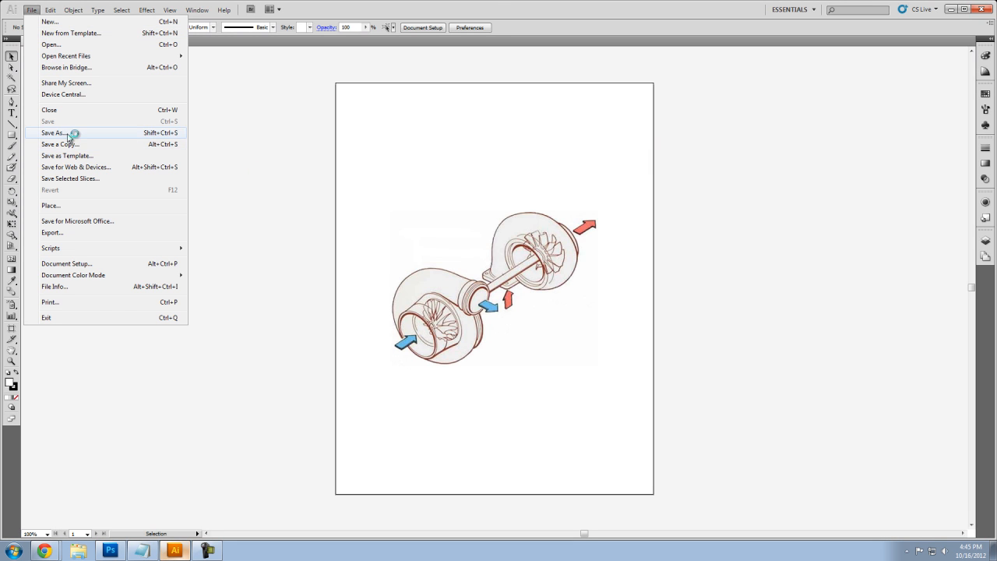
left_click(53, 132)
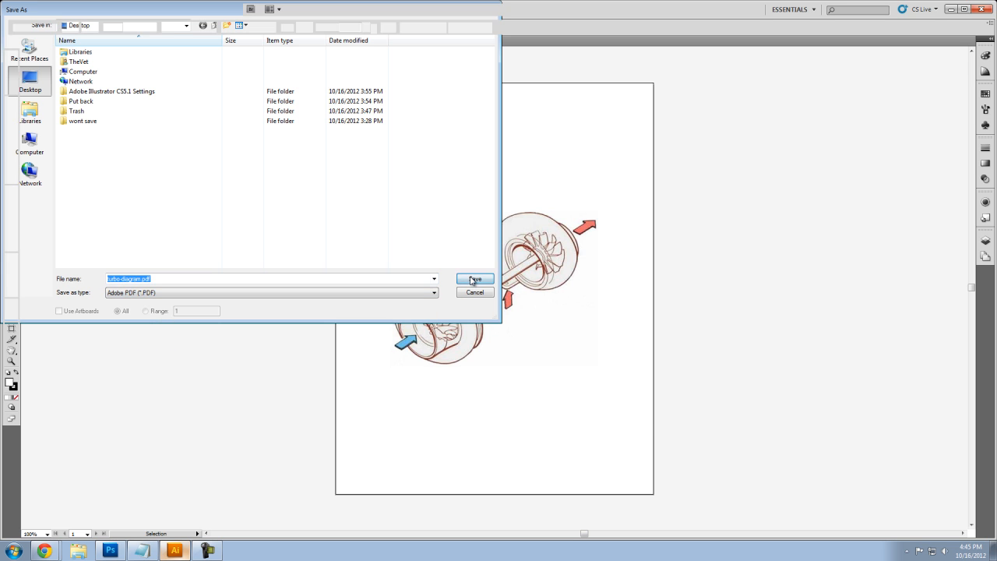
left_click(473, 279)
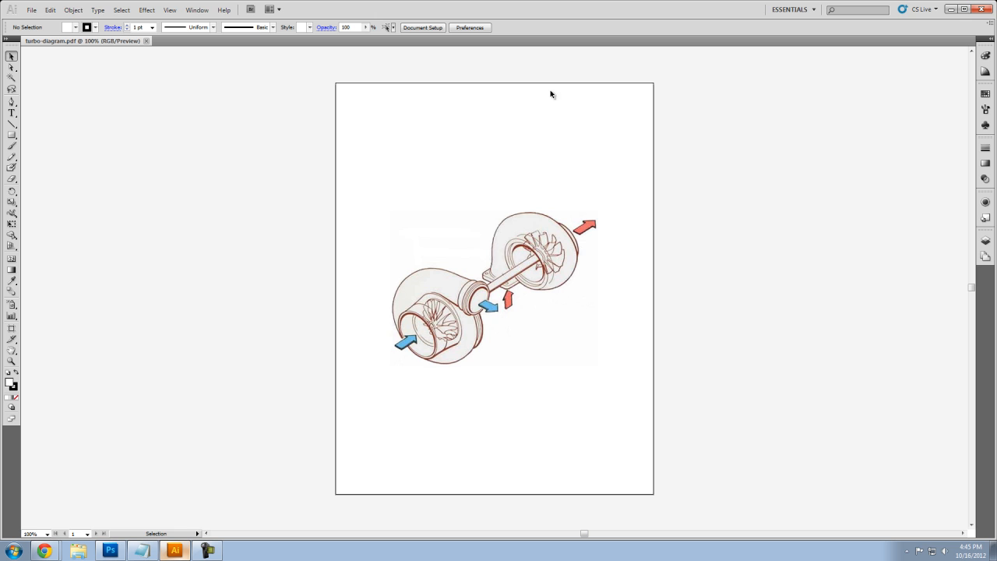
mouse_move(541, 103)
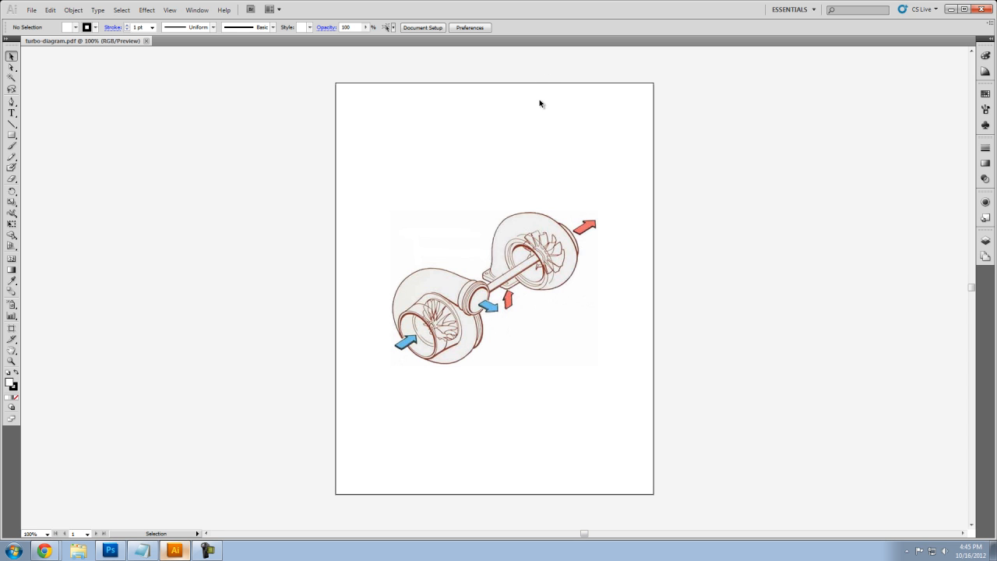